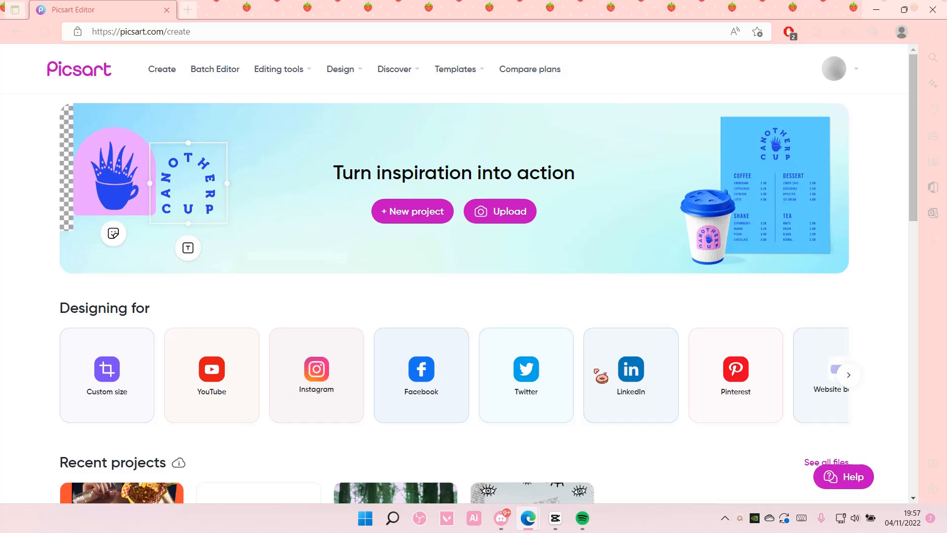
Scroll the home page down to the Recent projects section listing Project 1 through Project 4
scroll(down, 3)
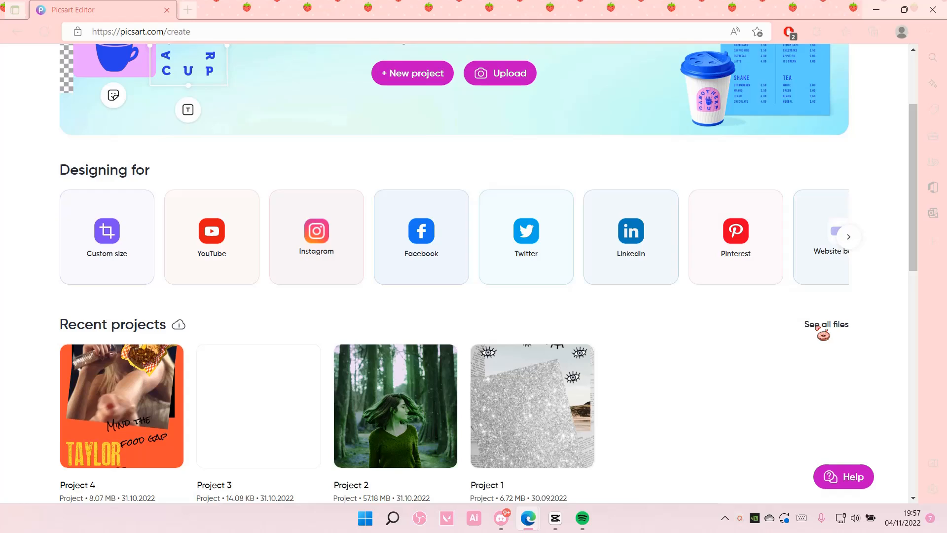
scroll(down, 3)
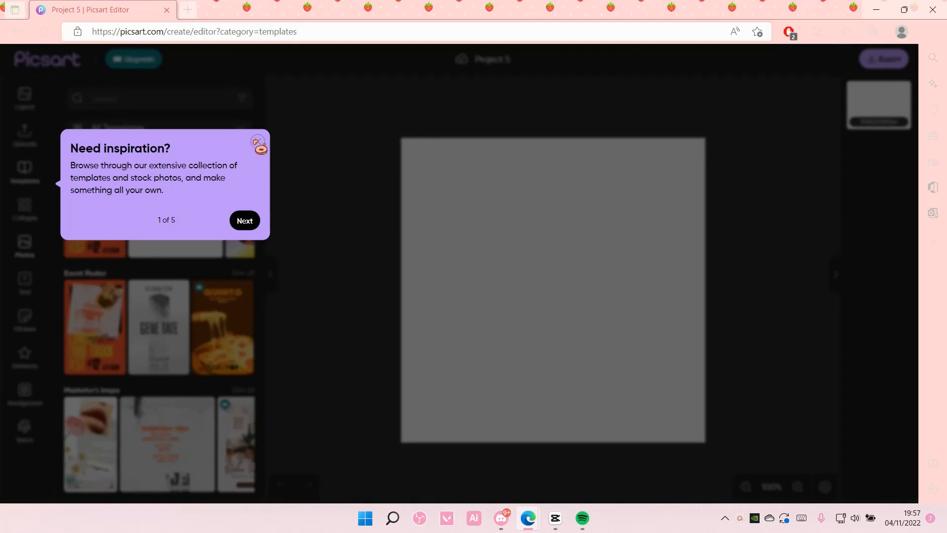
click(245, 221)
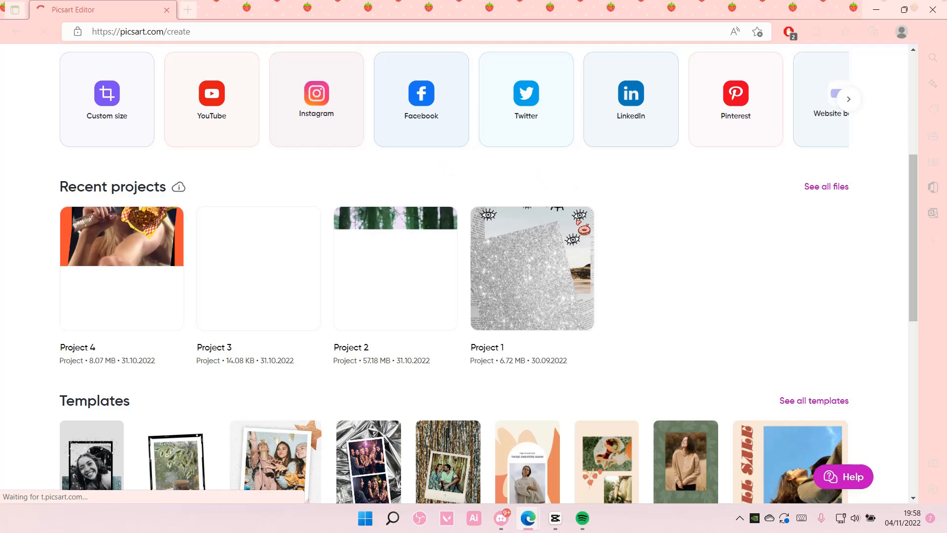
Delete Project 1 via its ⋯ menu and confirm the permanent deletion
click(576, 218)
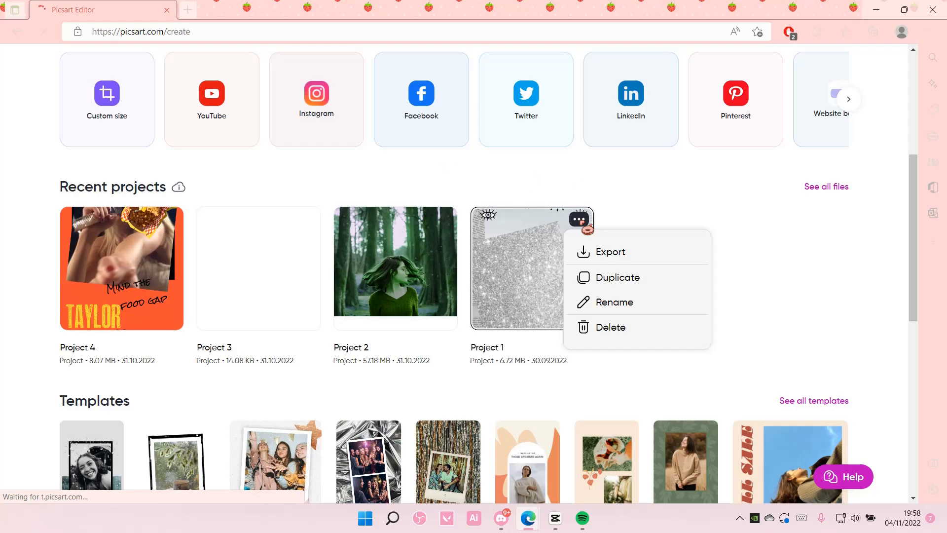
click(610, 327)
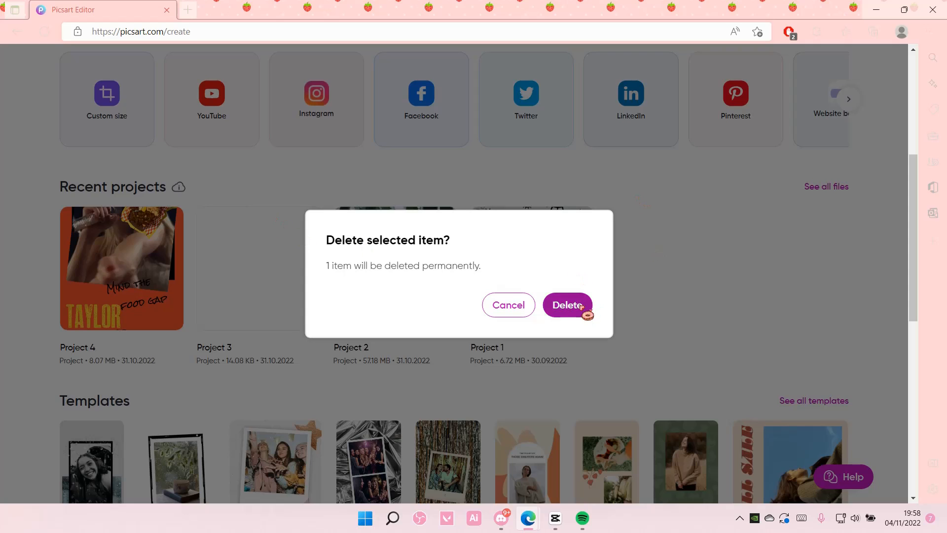
click(566, 304)
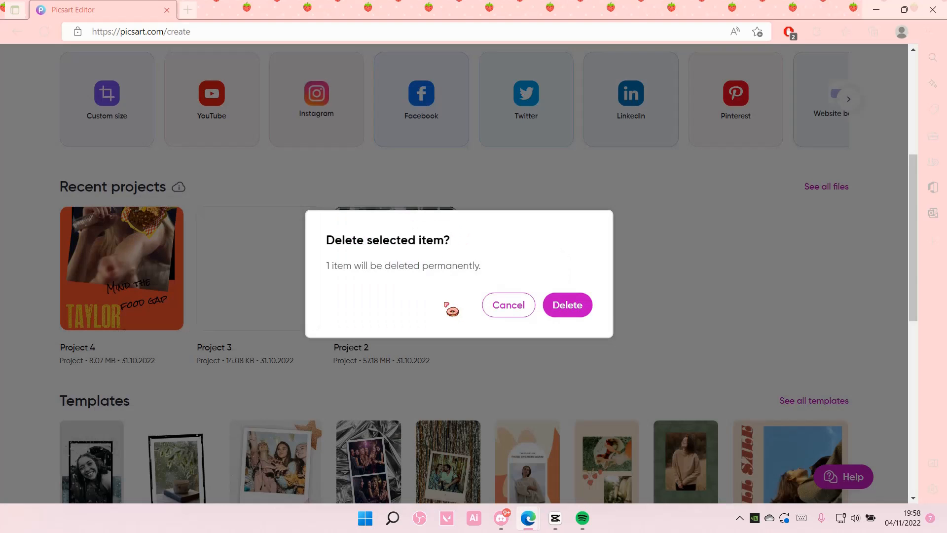
Delete Project 2 and the remaining projects the same way until Recent projects disappears
click(566, 304)
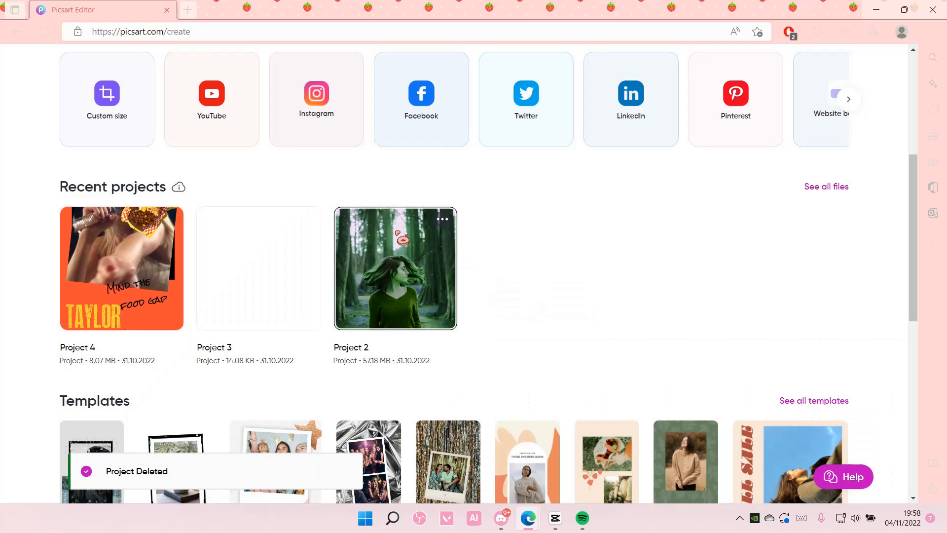
click(441, 219)
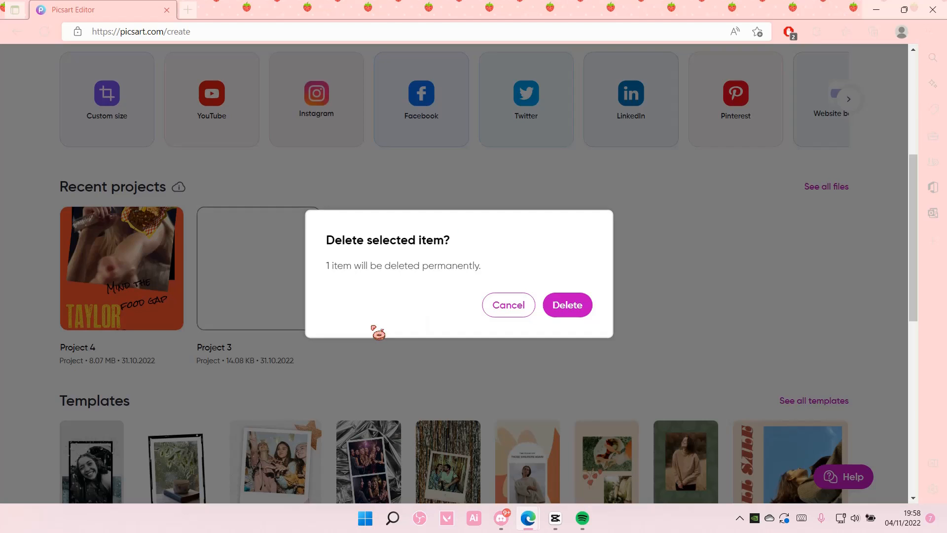
click(567, 304)
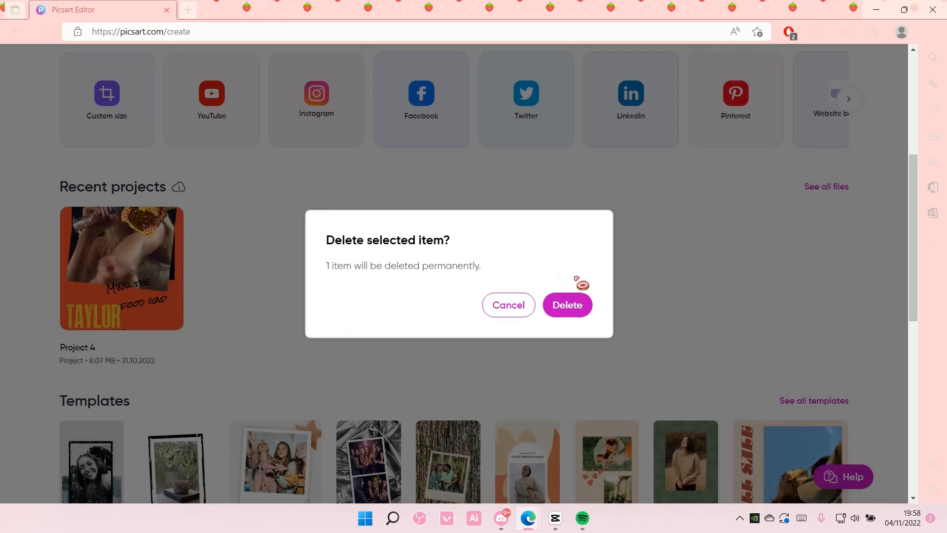
click(566, 305)
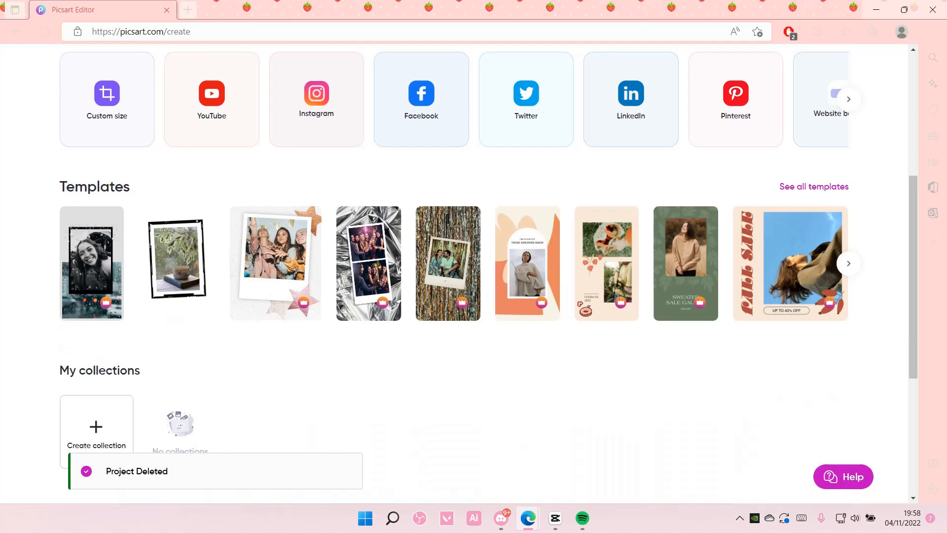